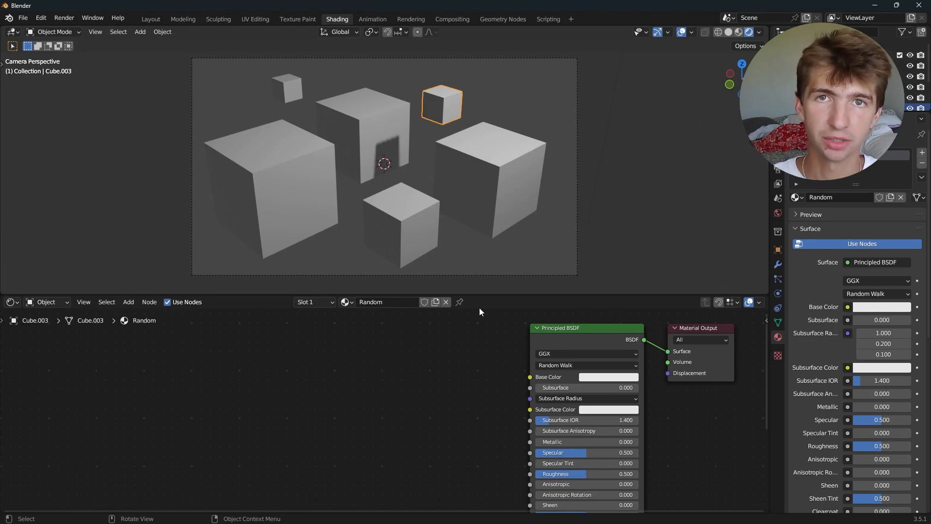
Add an Object Info node to the Random material via the node search for 'objec'
click(401, 224)
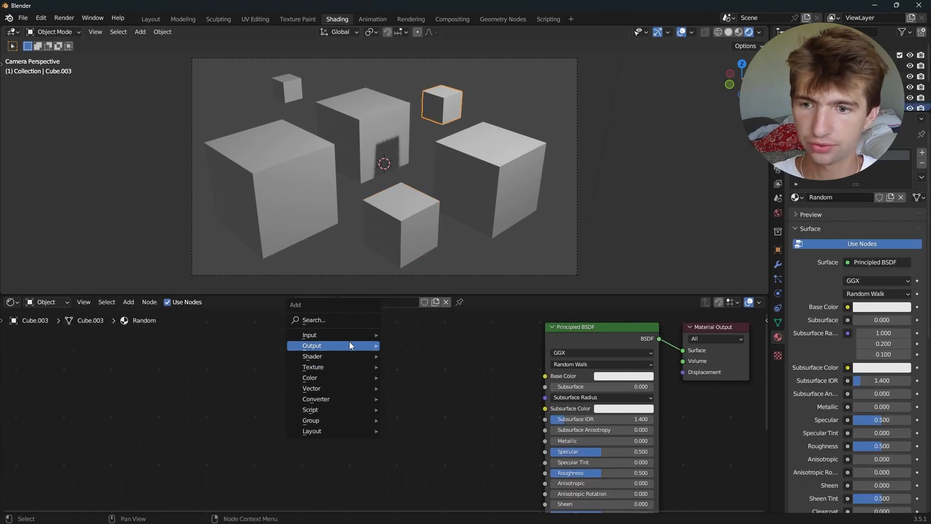
text(objec)
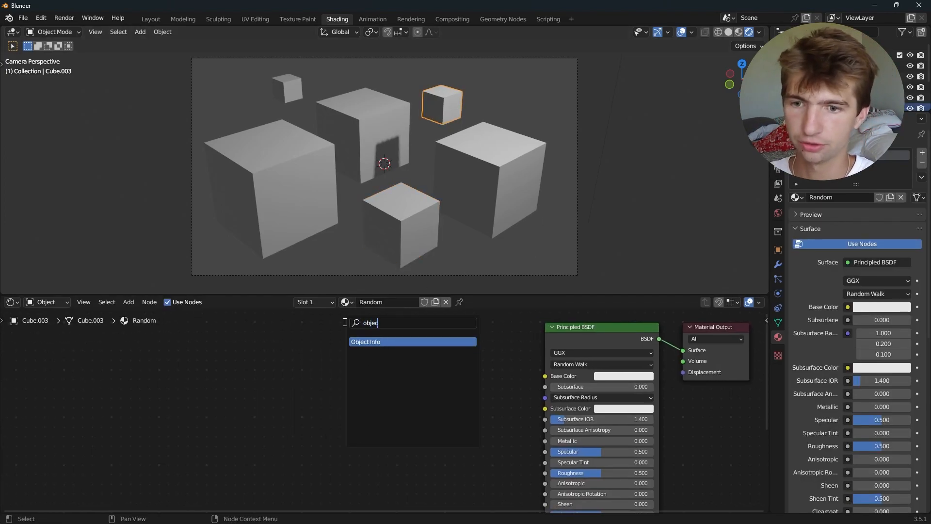
click(413, 341)
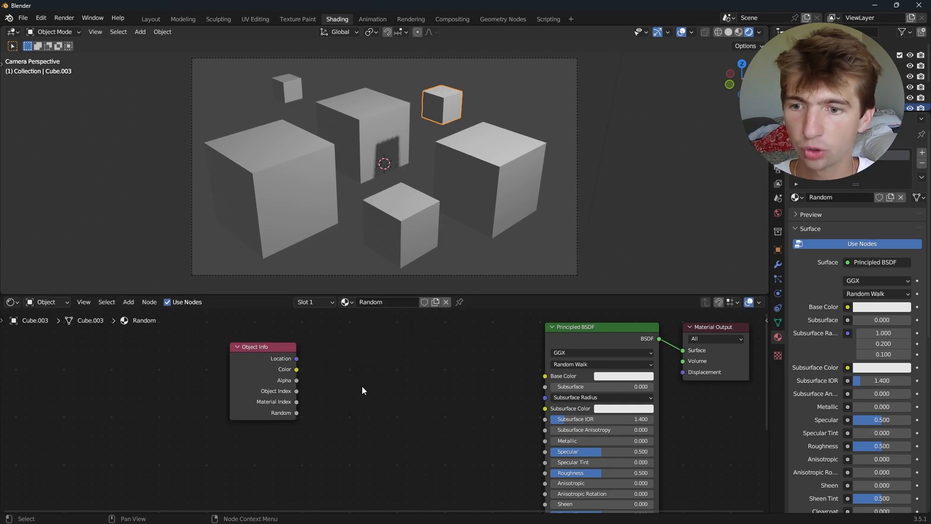
Wire Object Info Random into a new ColorRamp and its colour into the Principled BSDF base colour
click(128, 302)
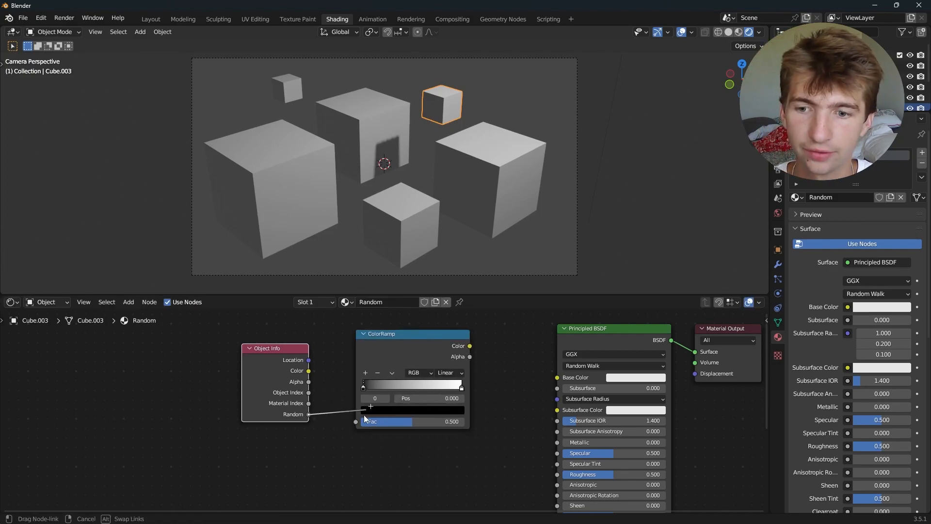
click(356, 420)
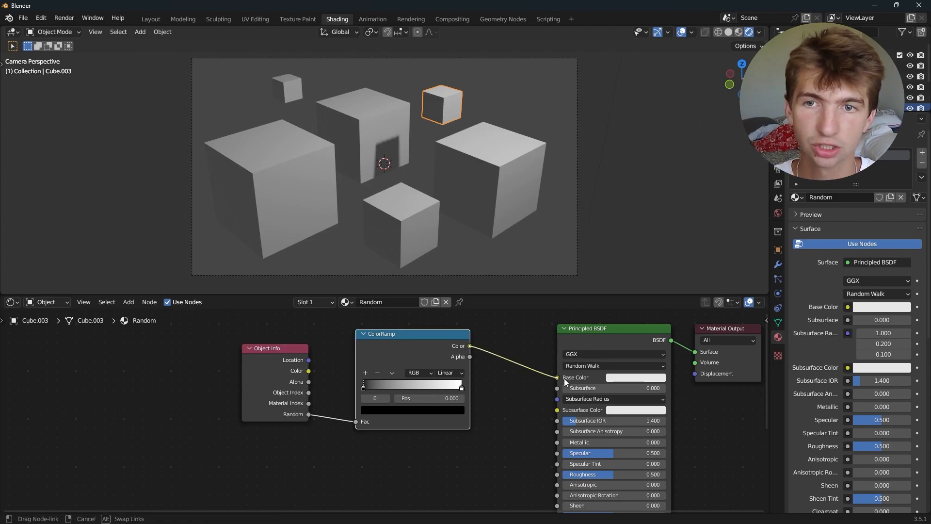
click(557, 378)
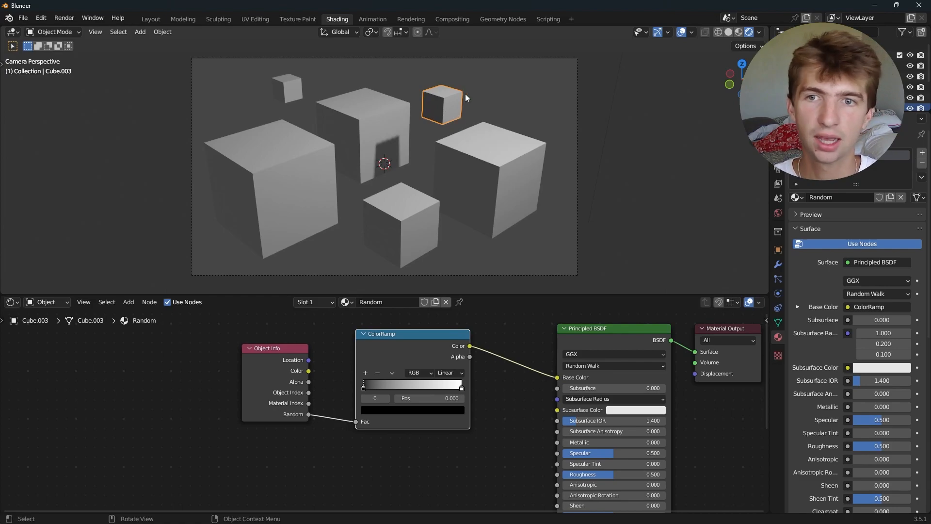
mouse_move(464, 182)
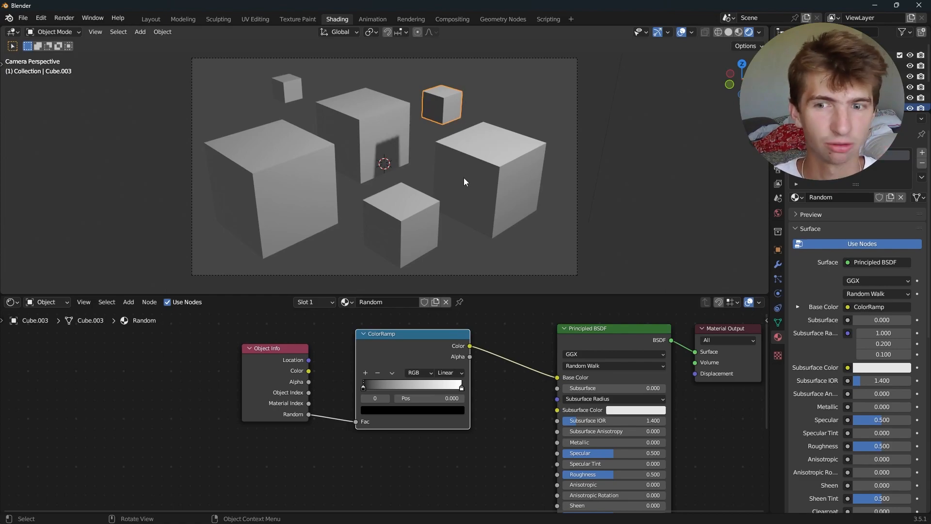
Switch the ColorRamp to Constant interpolation so the stops step sharply
click(449, 372)
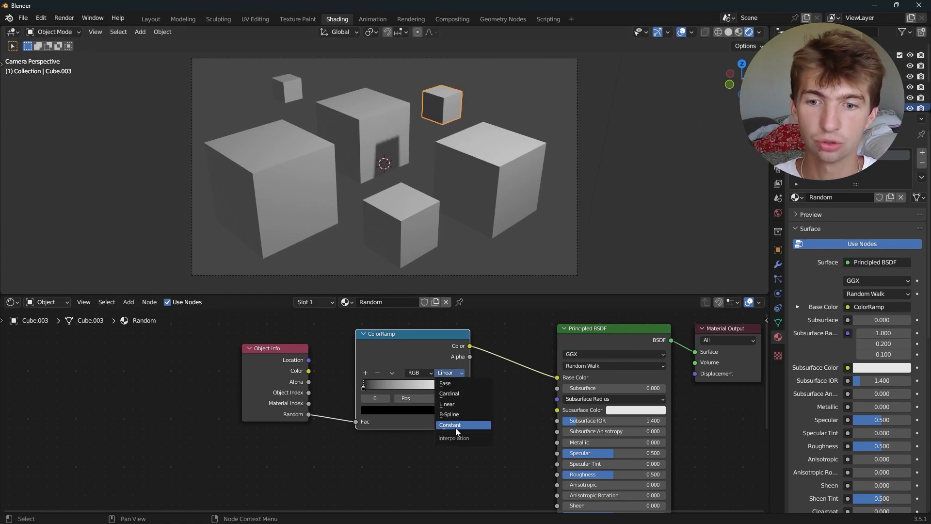
click(449, 425)
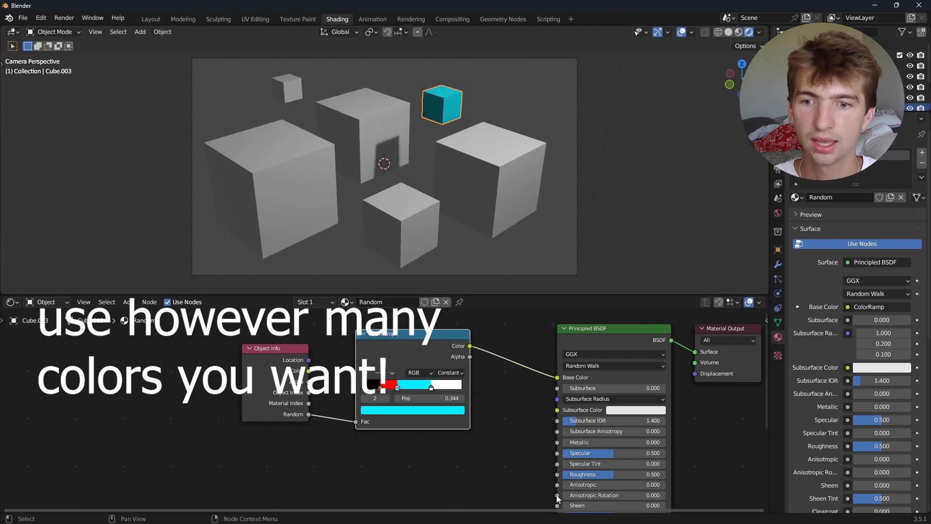
Link the Random material to all cubes so they render red, black, cyan and white
click(487, 173)
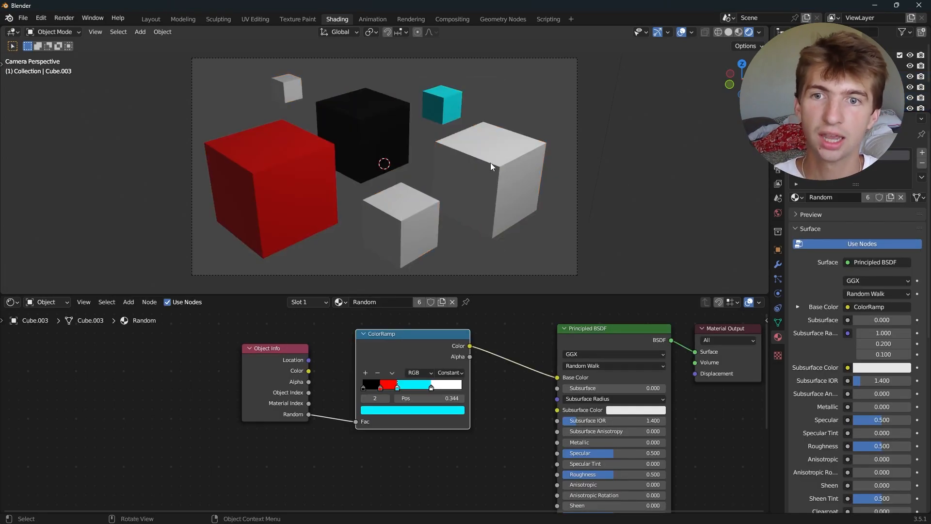
click(492, 166)
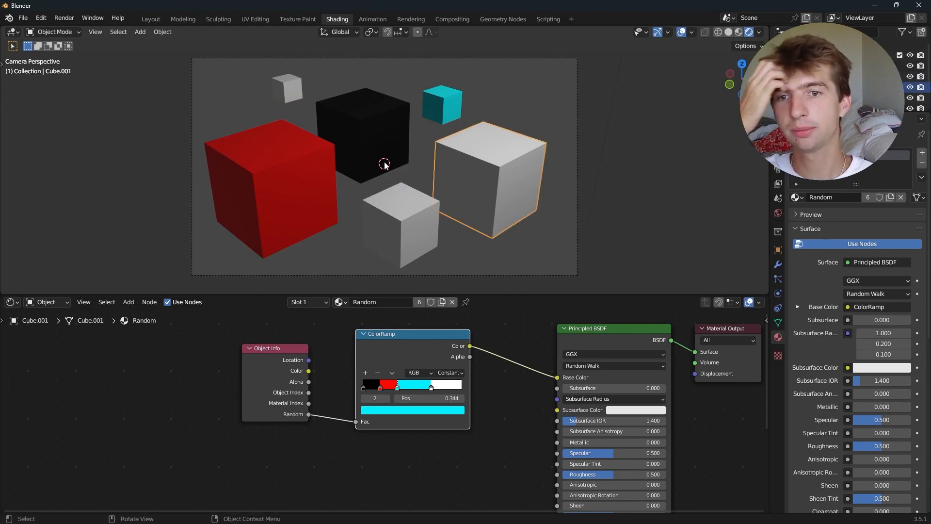
mouse_move(509, 210)
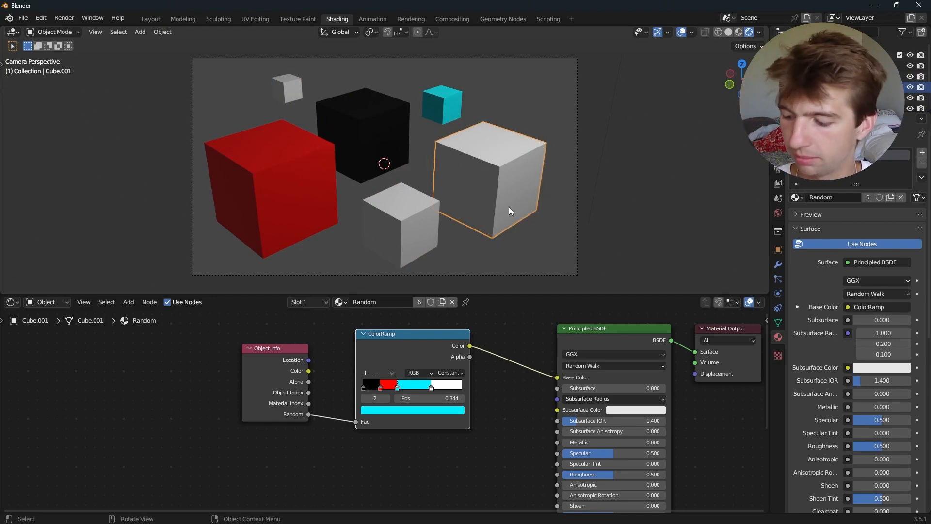